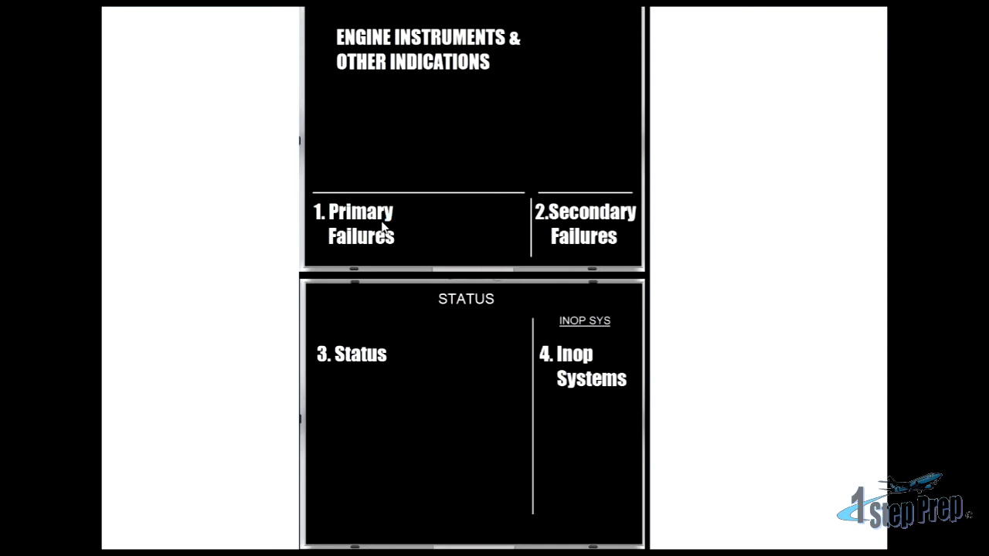
{"action": "mouse_move", "coordinate": [581, 220]}
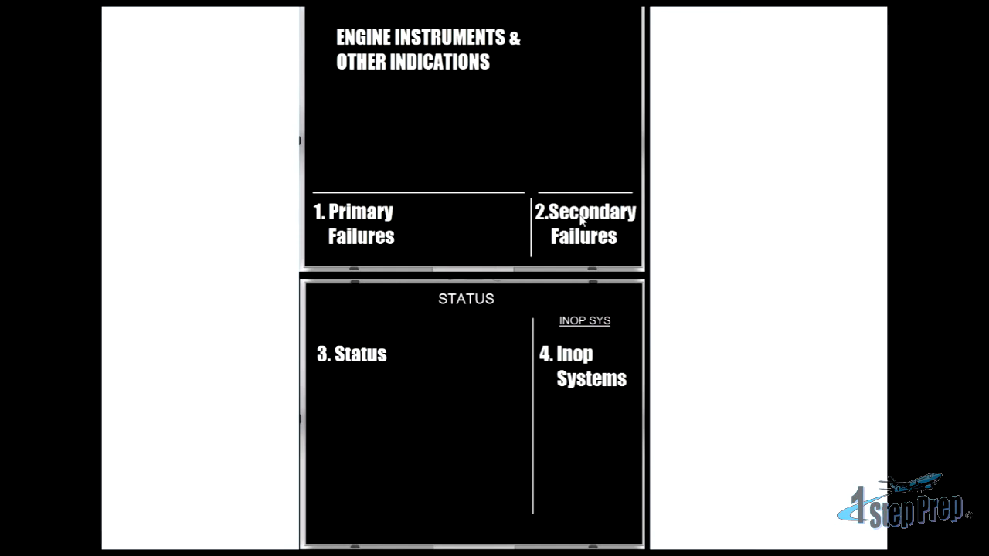